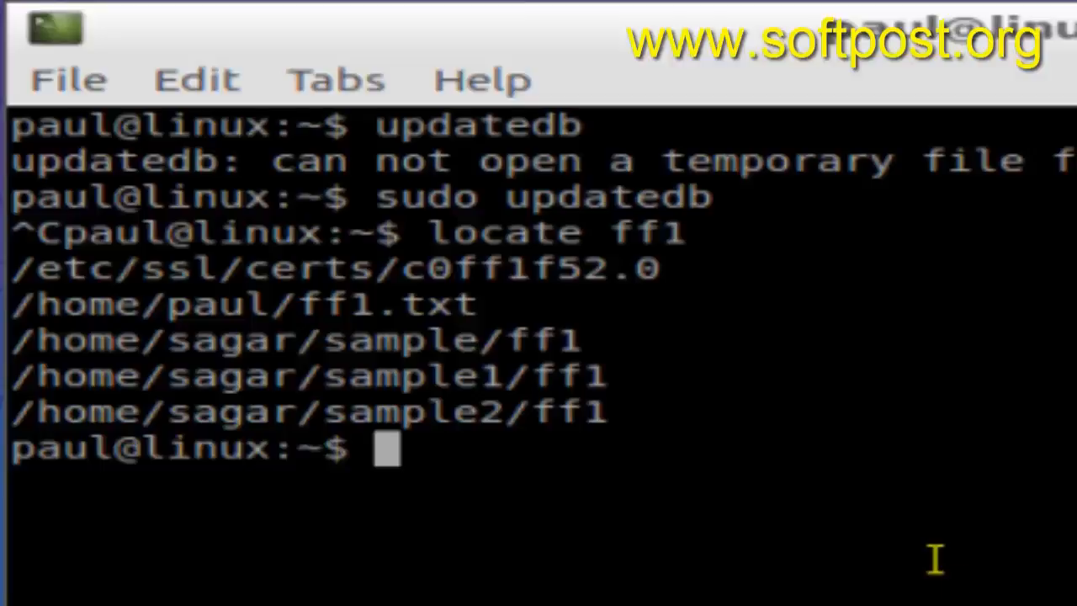
mouse_move(858, 585)
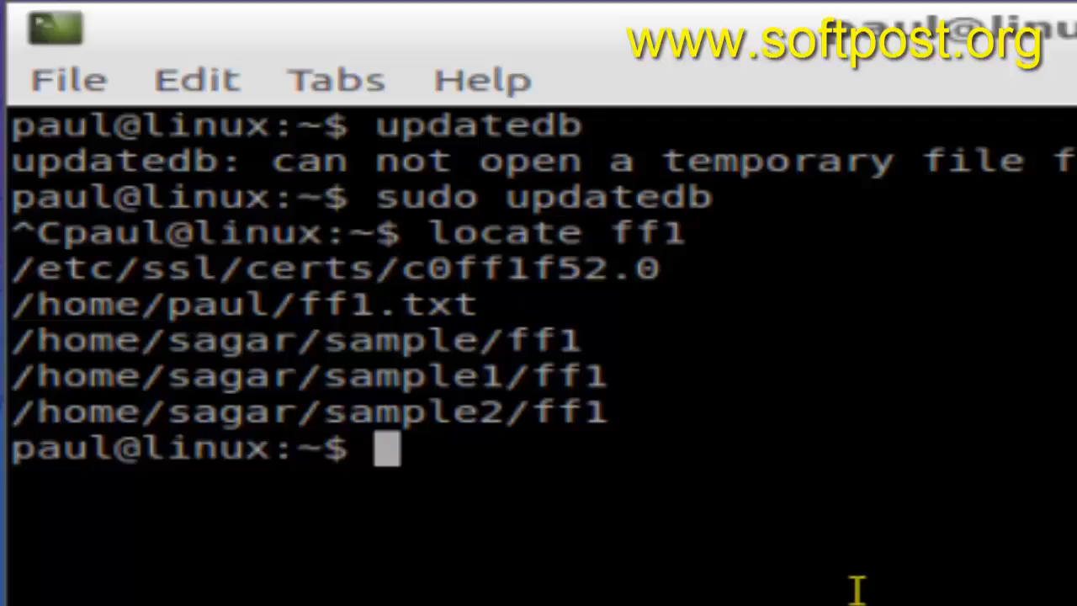
Clear the terminal screen so only a fresh prompt remains
text(clear)
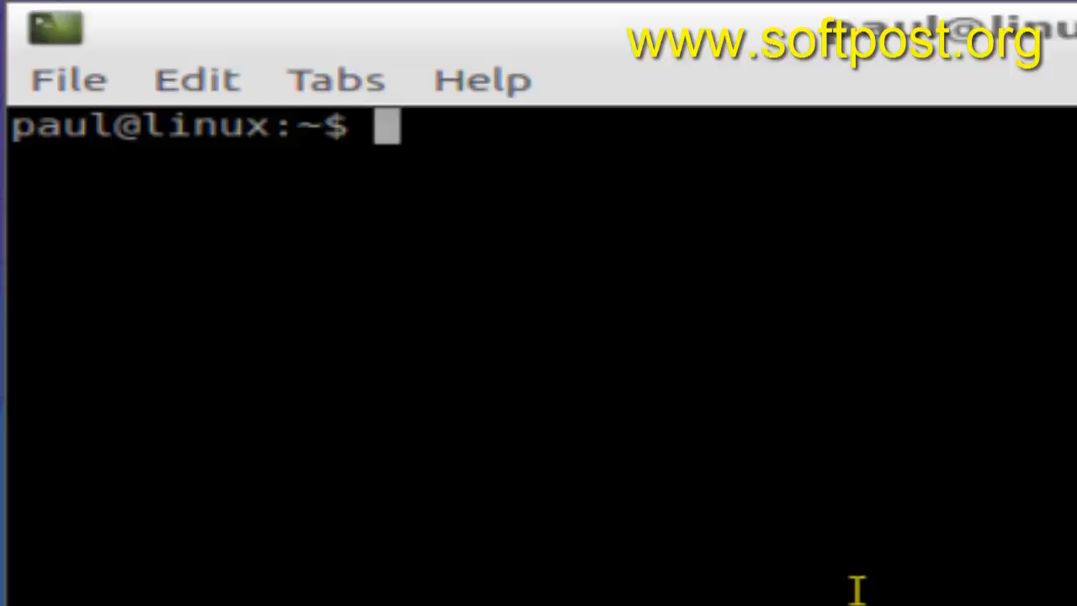
Run updatedb, hit the permission error, then rerun it as sudo updatedb
text(u)
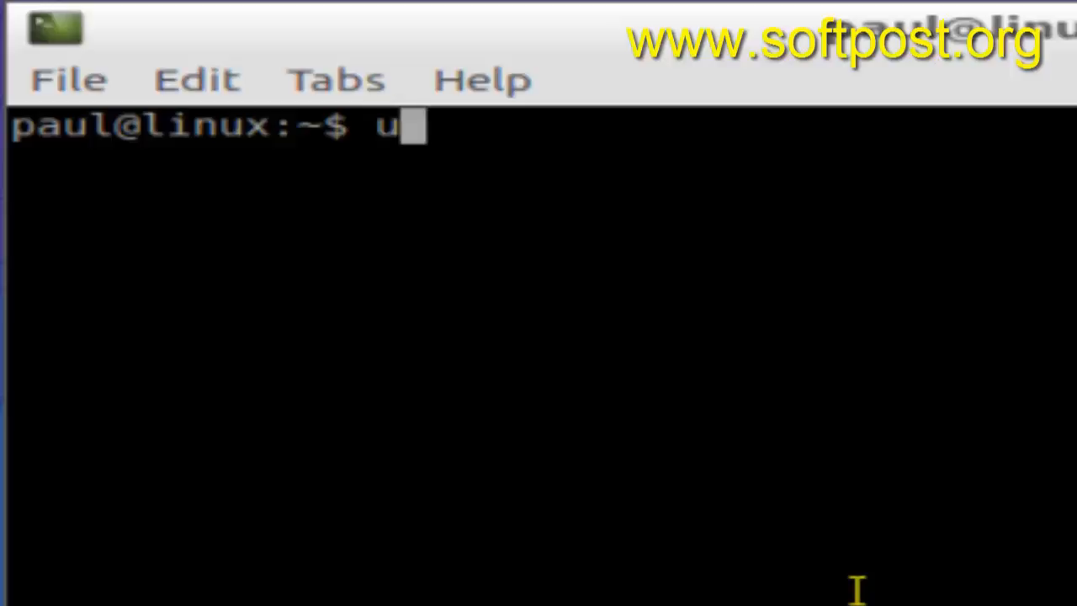
text(pdatedb)
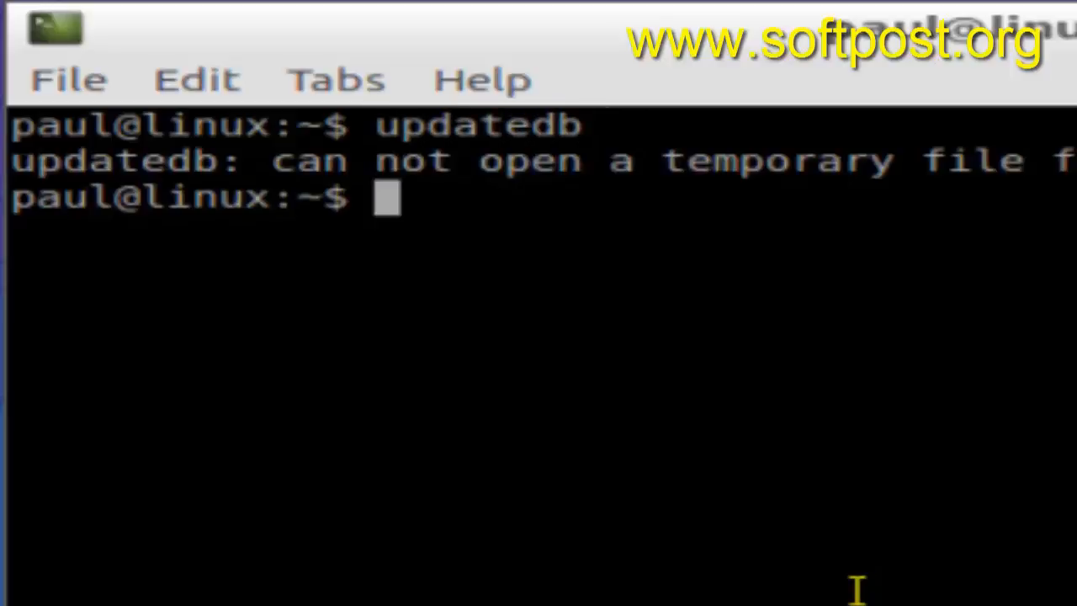
text(updatedb)
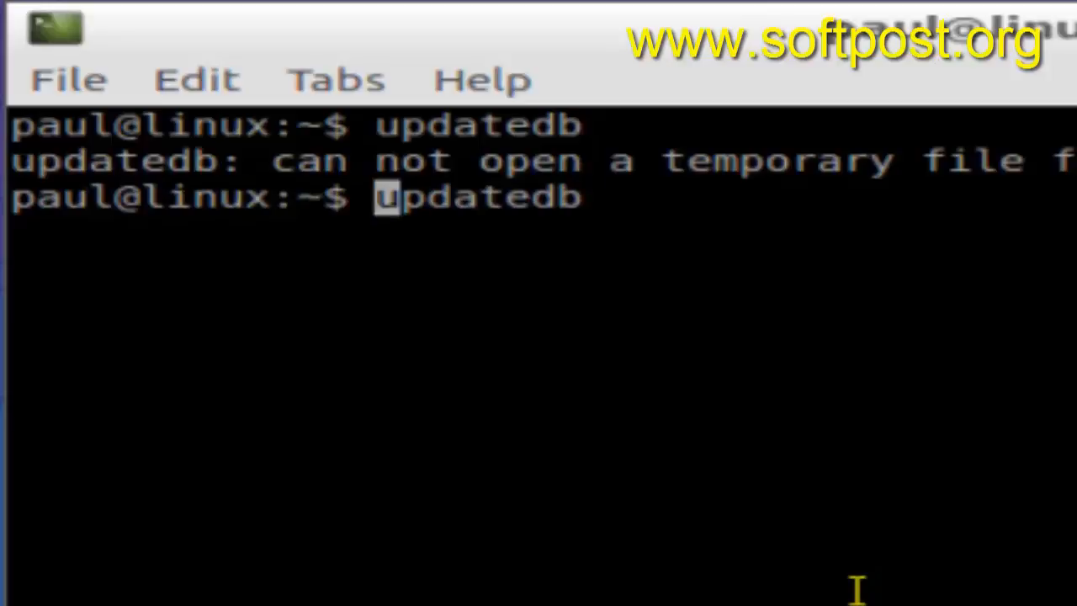
text(sudo)
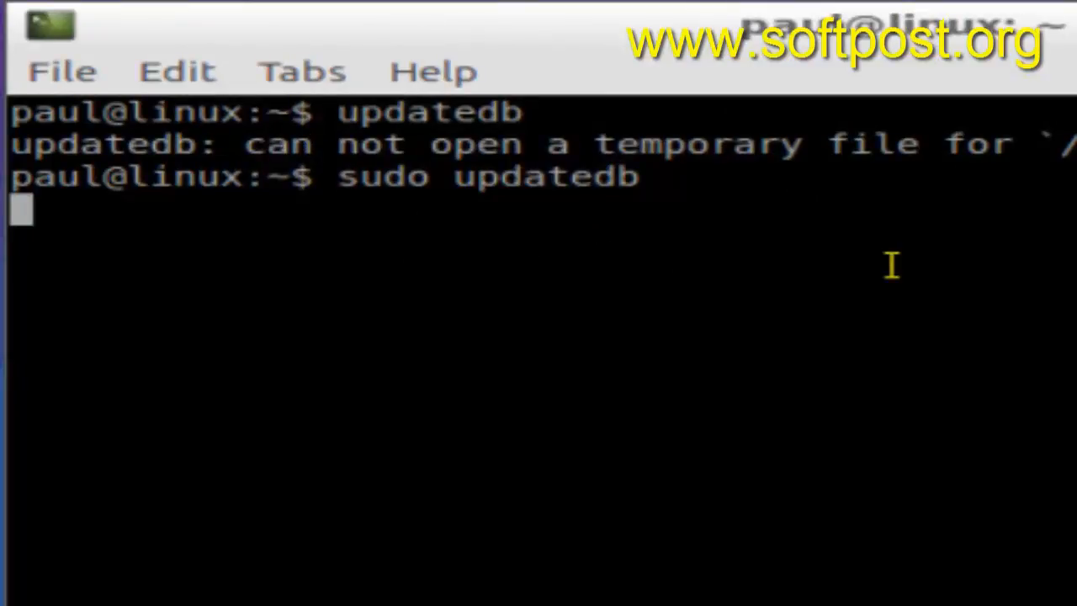
Interrupt the update with Ctrl+C and run locate passwd, reviewing the matching paths
key(ctrl+c)
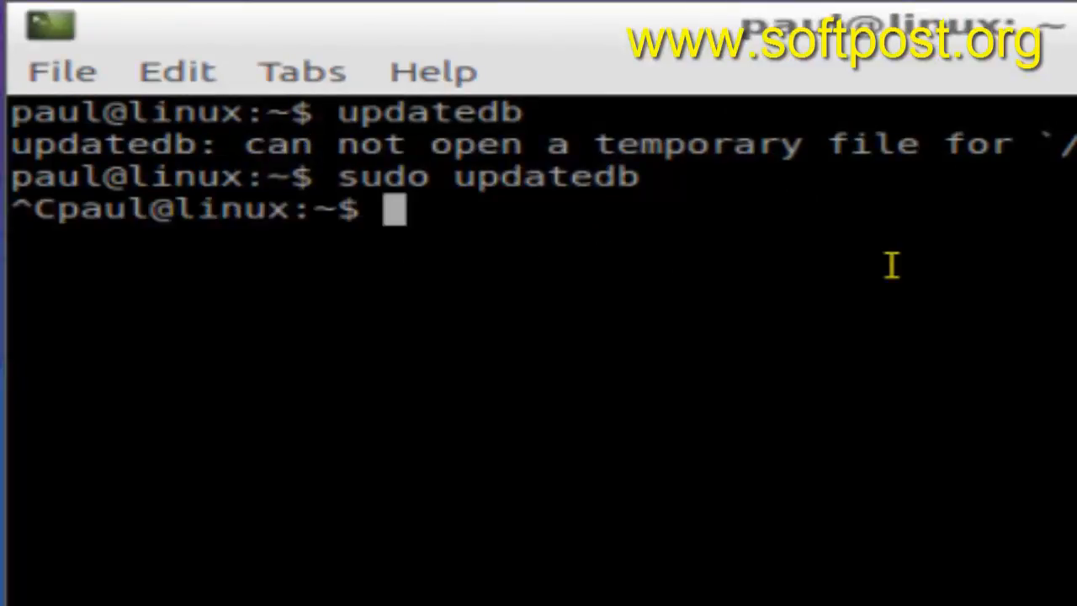
text(locate)
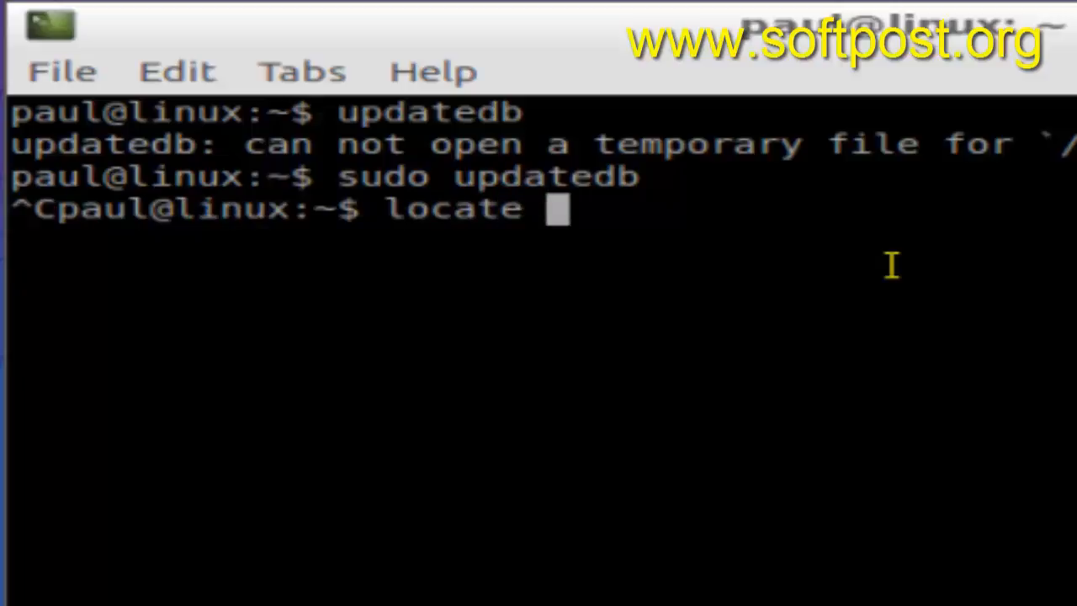
text(passwd)
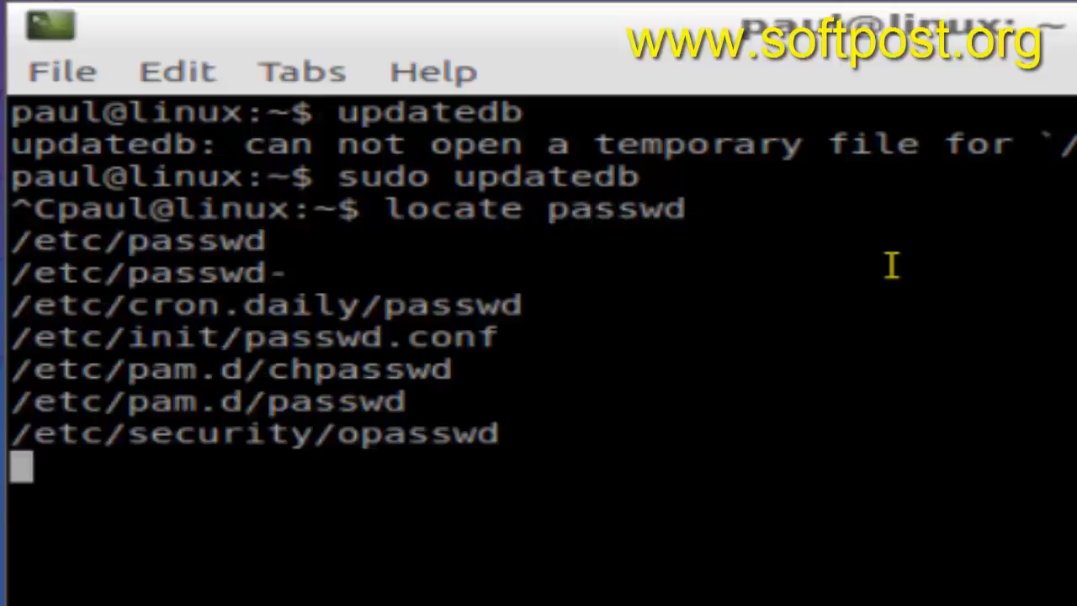
scroll(down, 3)
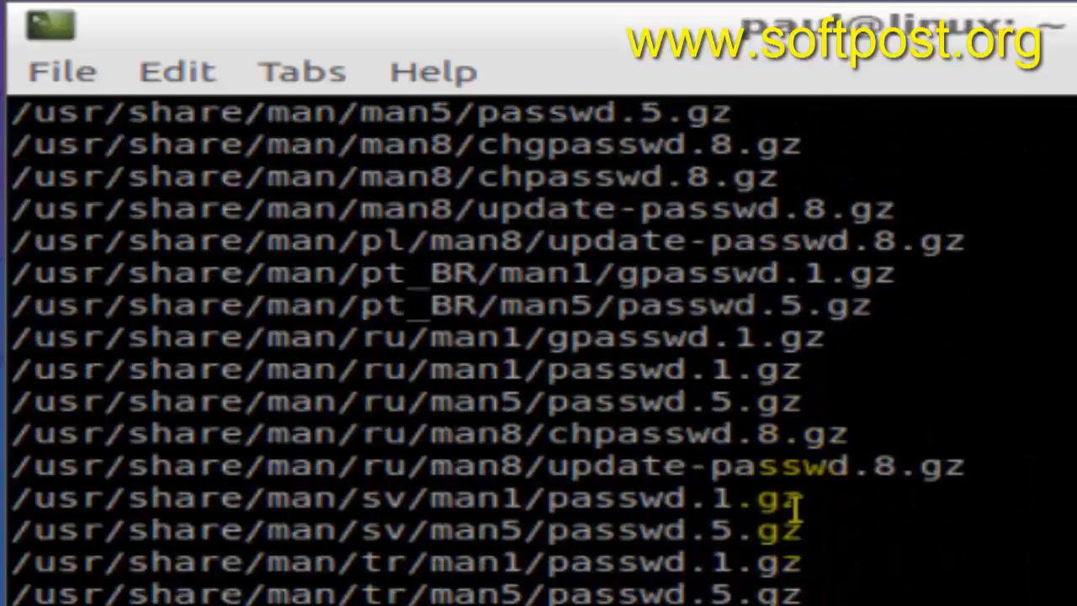
scroll(down, 3)
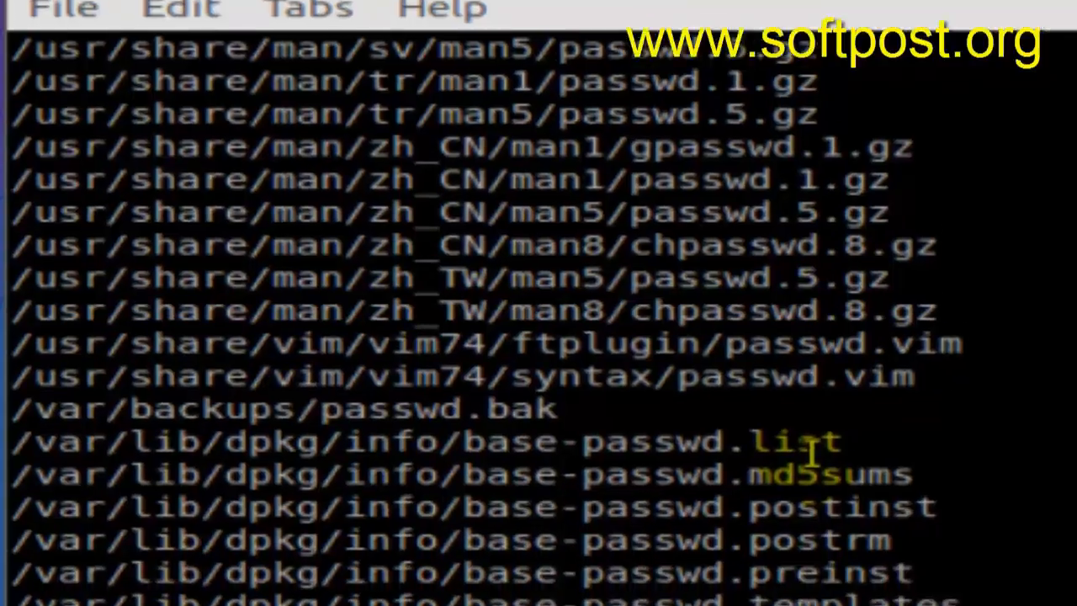
Enter sudo updatedb again at the prompt
text(sudo updatedb)
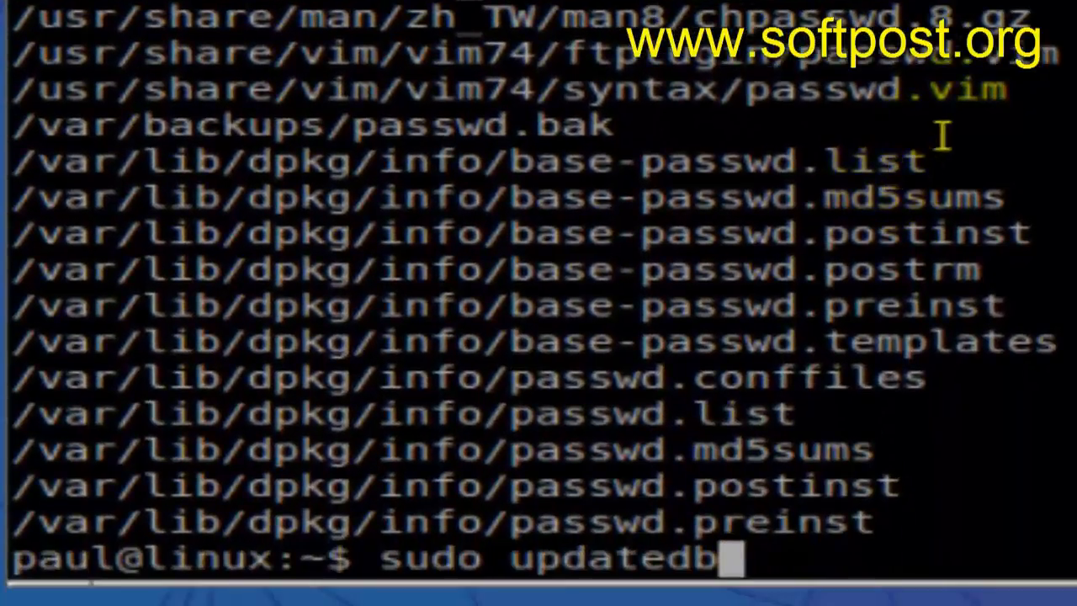